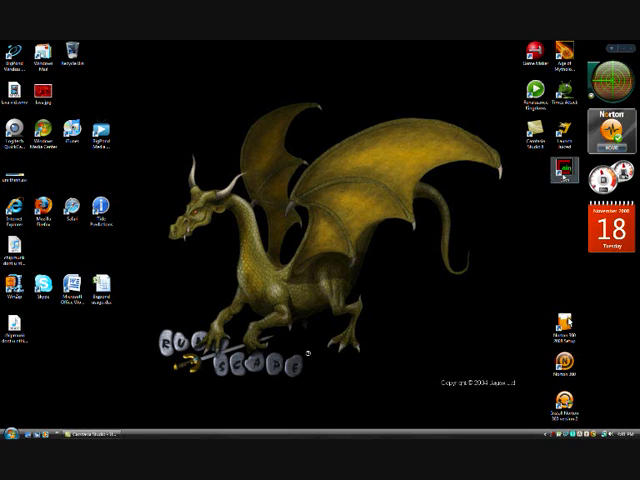
- Run Cain & Abel from its desktop shortcut menu
{"action": "right_click", "coordinate": [562, 172]}
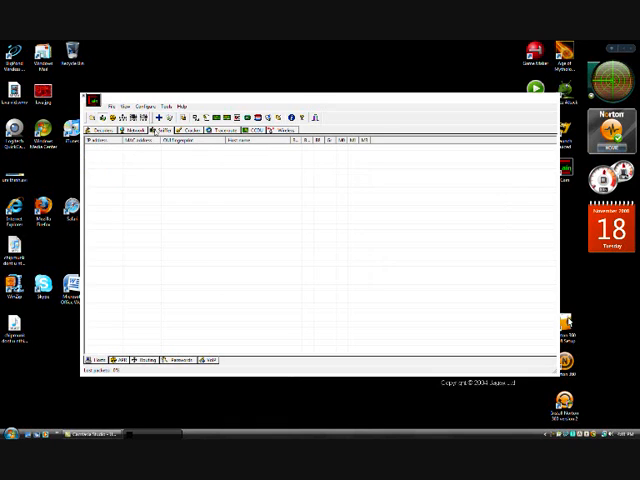
{"action": "mouse_move", "coordinate": [161, 313]}
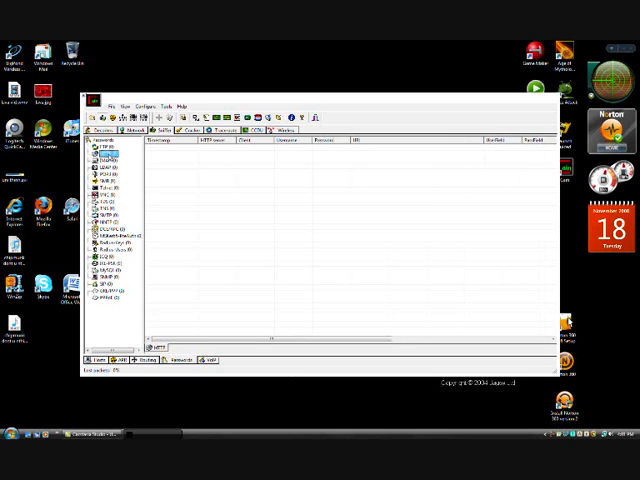
{"action": "mouse_move", "coordinate": [198, 175]}
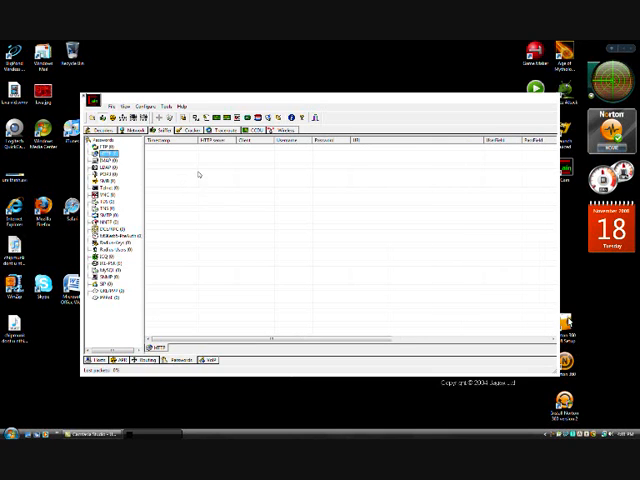
{"action": "mouse_move", "coordinate": [217, 217]}
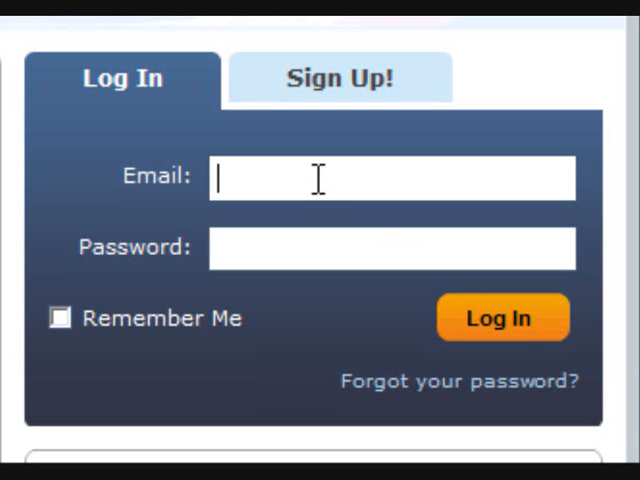
{"action": "type", "text": "random@"}
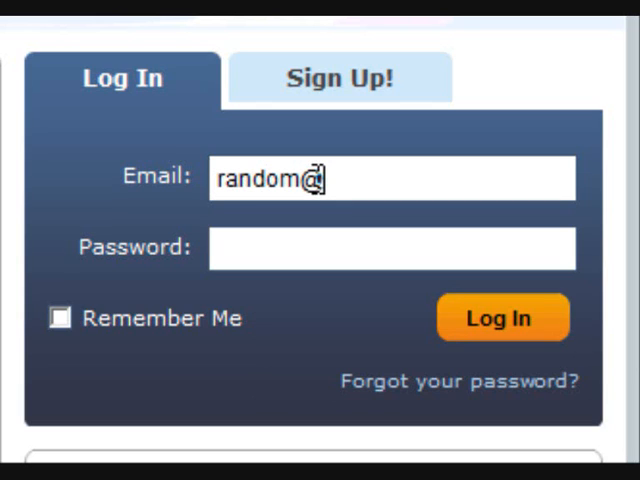
{"action": "type", "text": "random."}
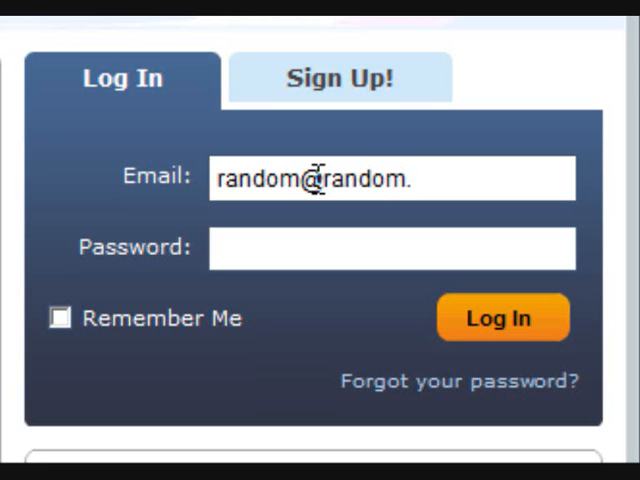
{"action": "type", "text": "com"}
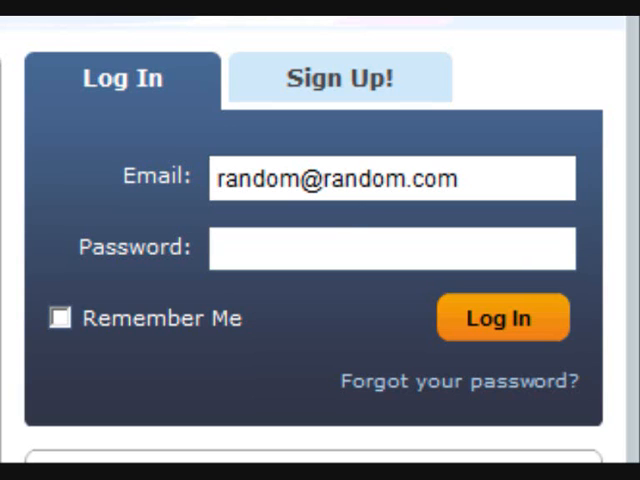
{"action": "type", "text": "••••"}
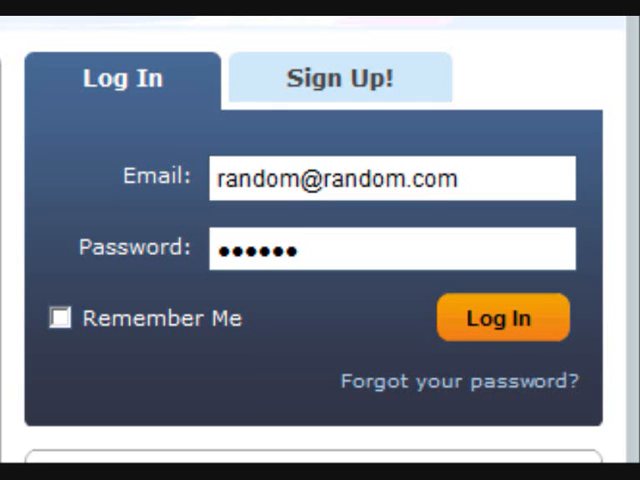
{"action": "left_click", "coordinate": [502, 320]}
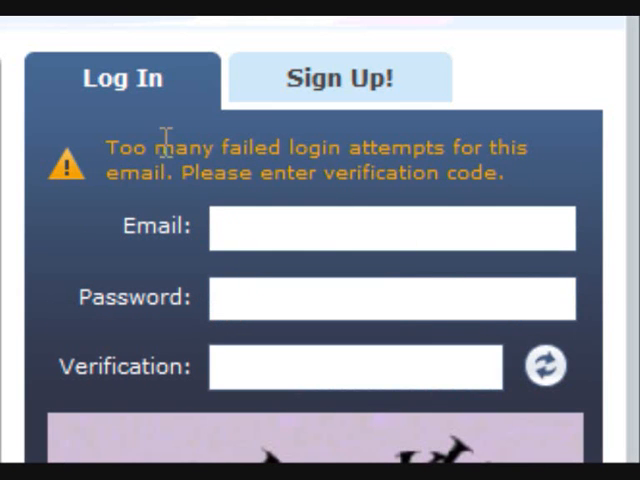
{"action": "mouse_move", "coordinate": [255, 147]}
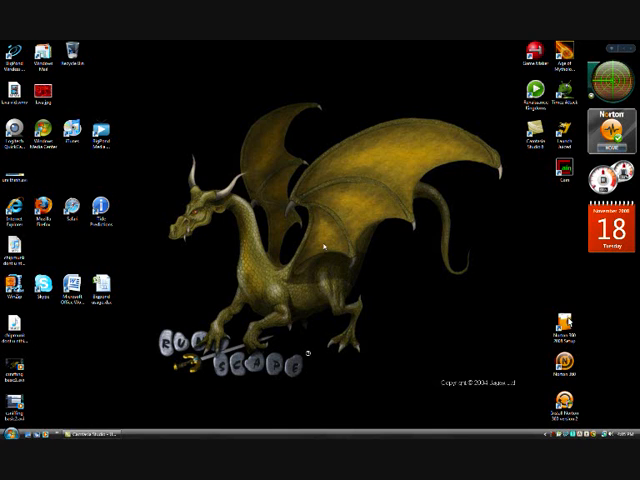
{"action": "mouse_move", "coordinate": [297, 235]}
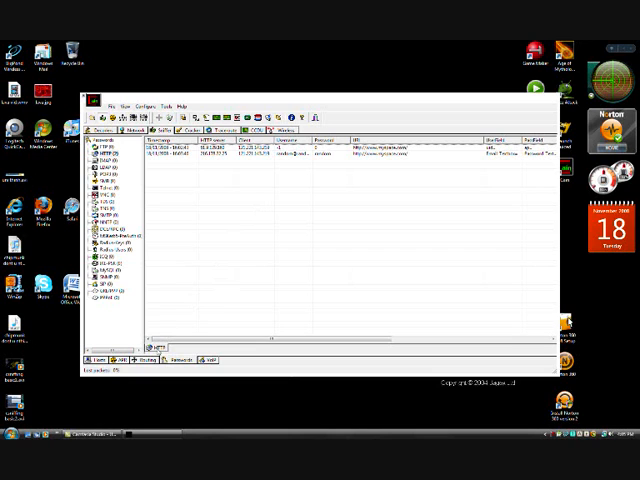
{"action": "mouse_move", "coordinate": [206, 299]}
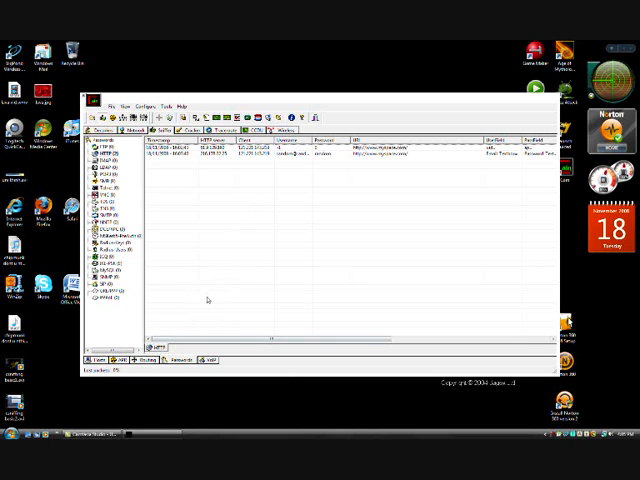
{"action": "mouse_move", "coordinate": [214, 290]}
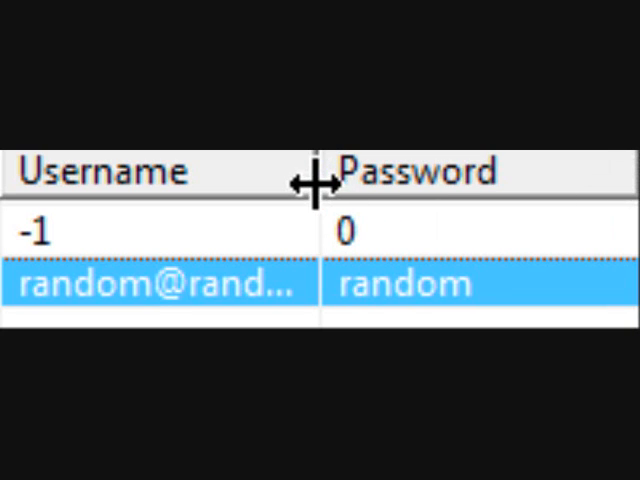
{"action": "left_click_drag", "start_coordinate": [320, 172], "coordinate": [455, 172]}
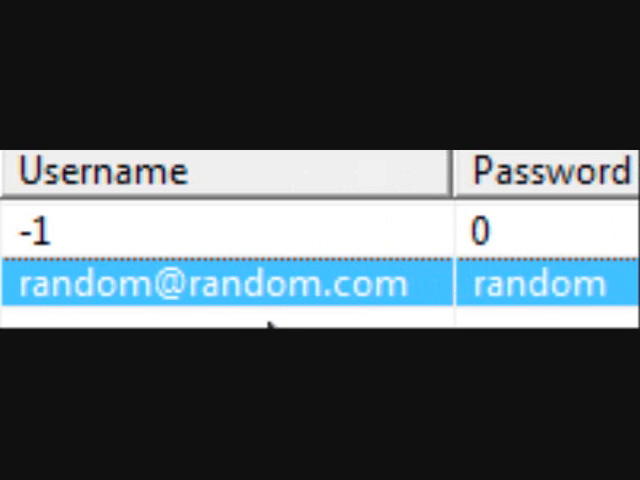
{"action": "mouse_move", "coordinate": [290, 320]}
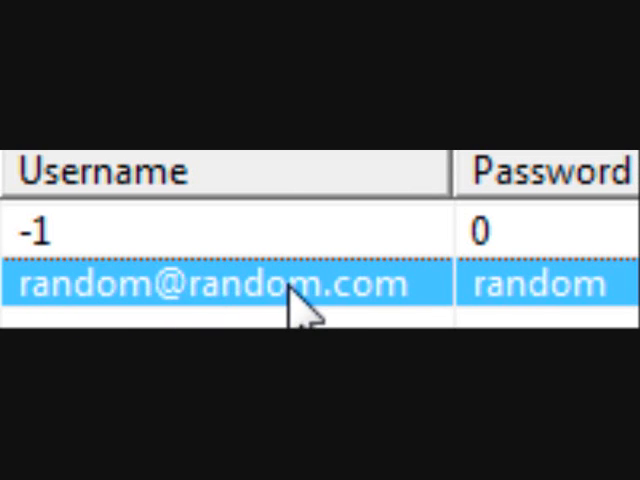